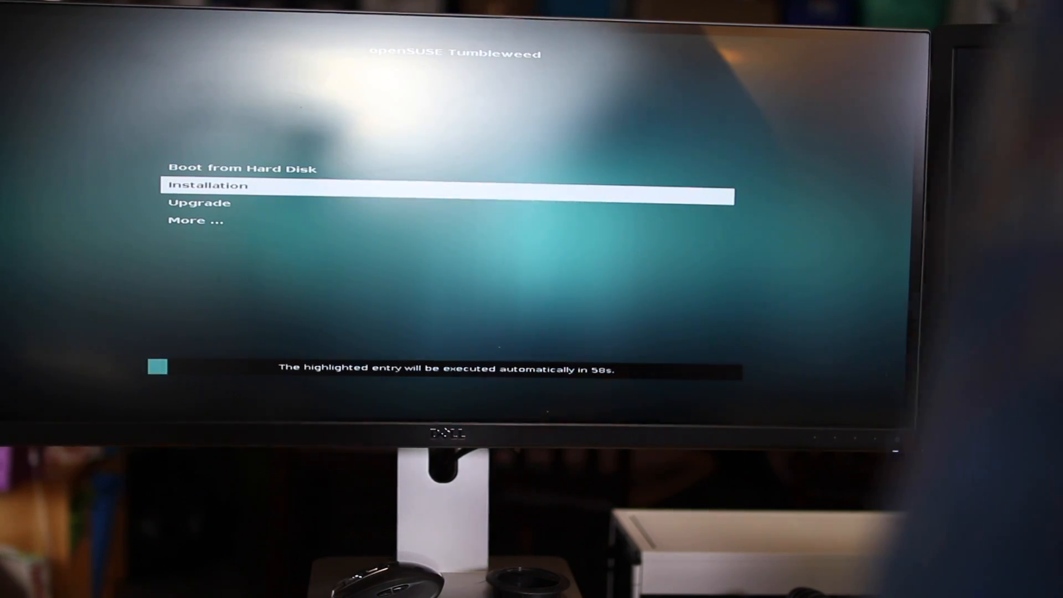
Step: Boot the Installation entry from the openSUSE Tumbleweed GRUB menu
key("Return")
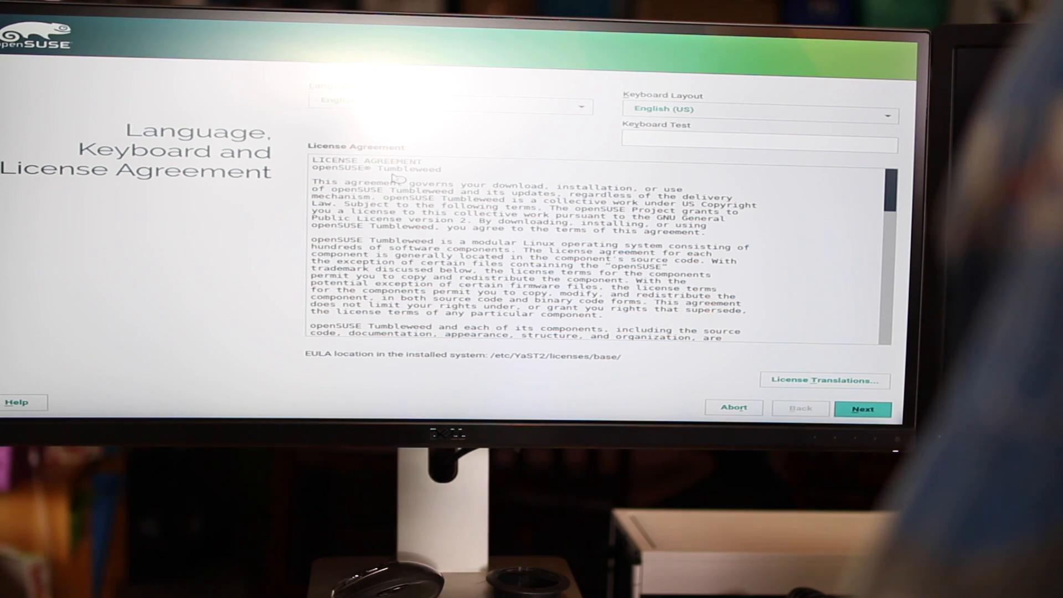
Step: Accept the license agreement with English (US) keyboard and continue to Installation Options
left_click(861, 409)
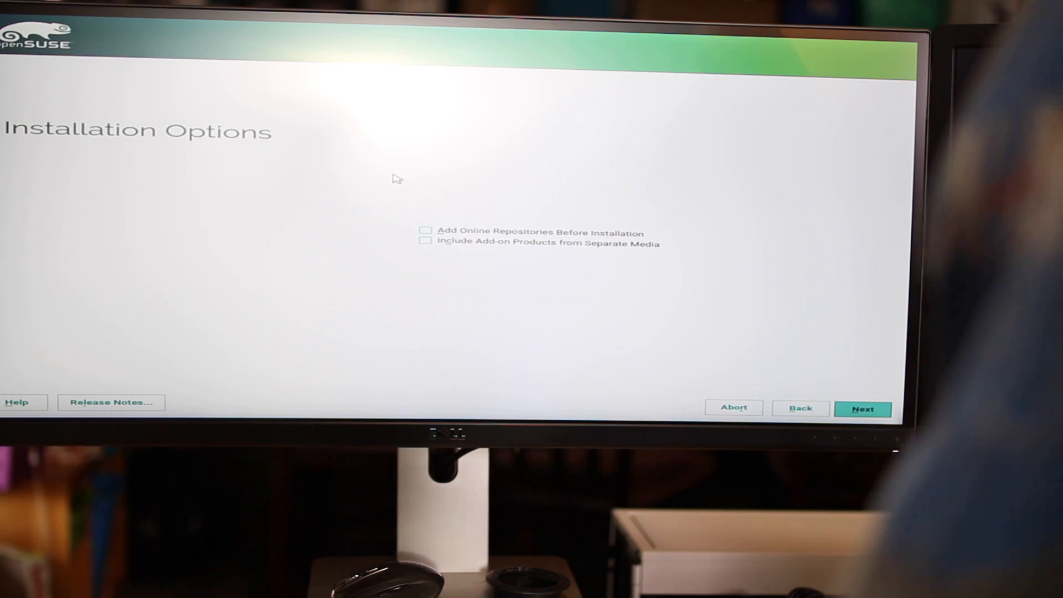
mouse_move(859, 386)
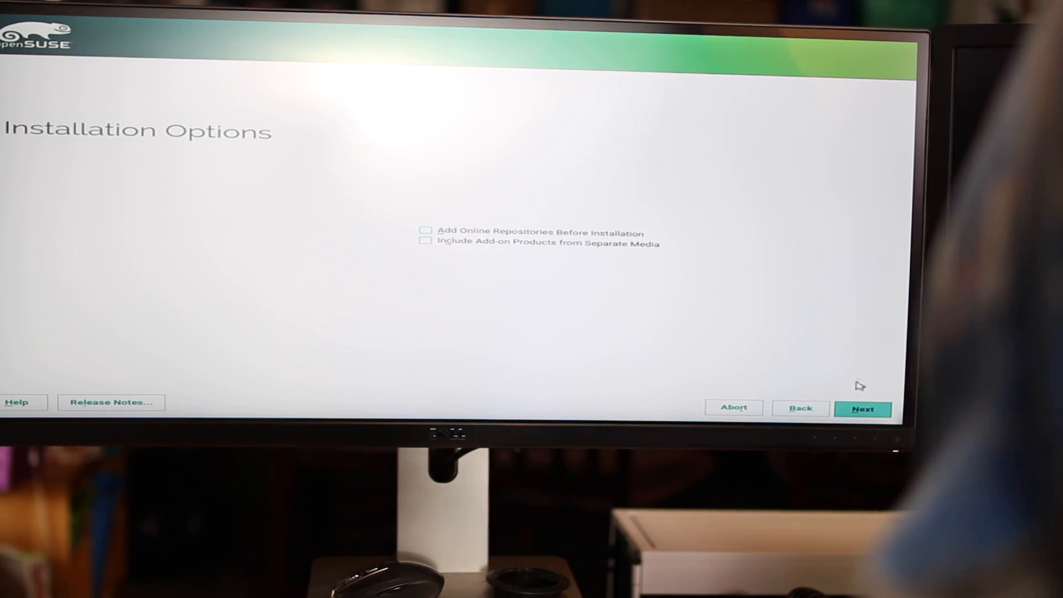
Step: Enable 'Add Online Repositories Before Installation' and continue through to Clock and Time Zone
left_click(426, 230)
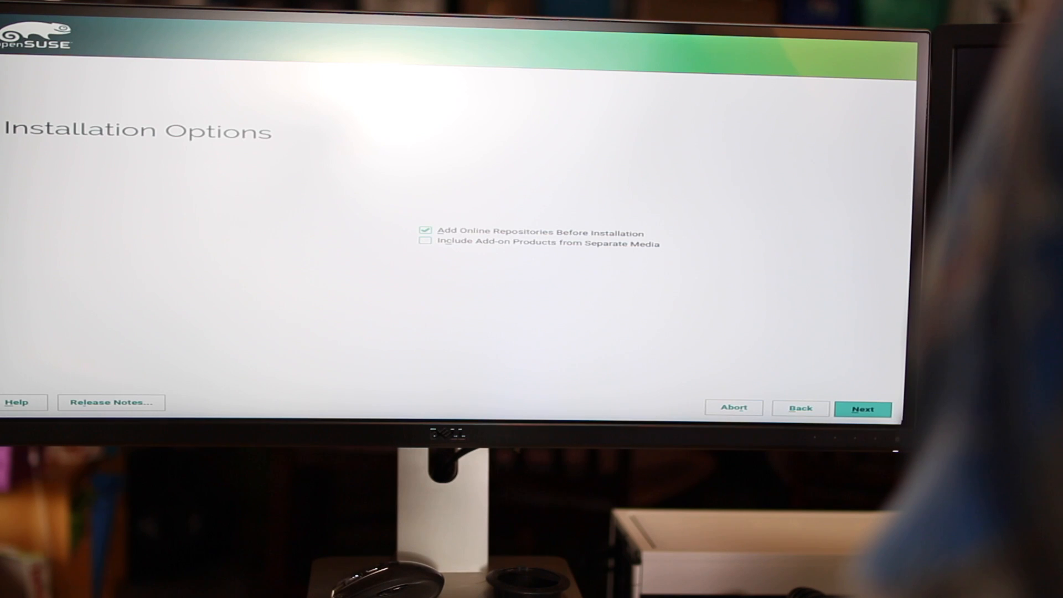
left_click(863, 409)
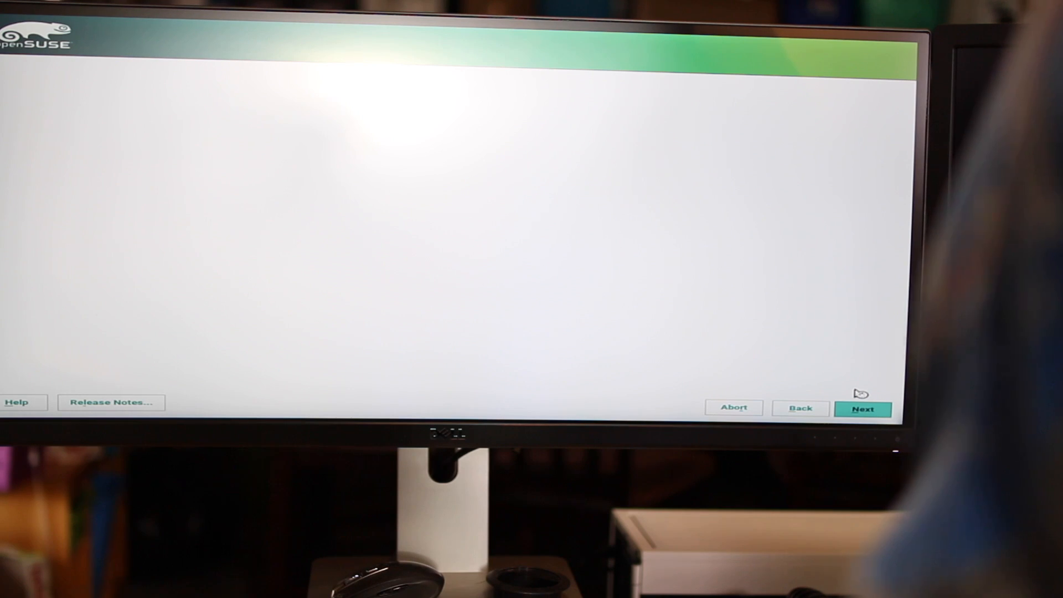
left_click(863, 409)
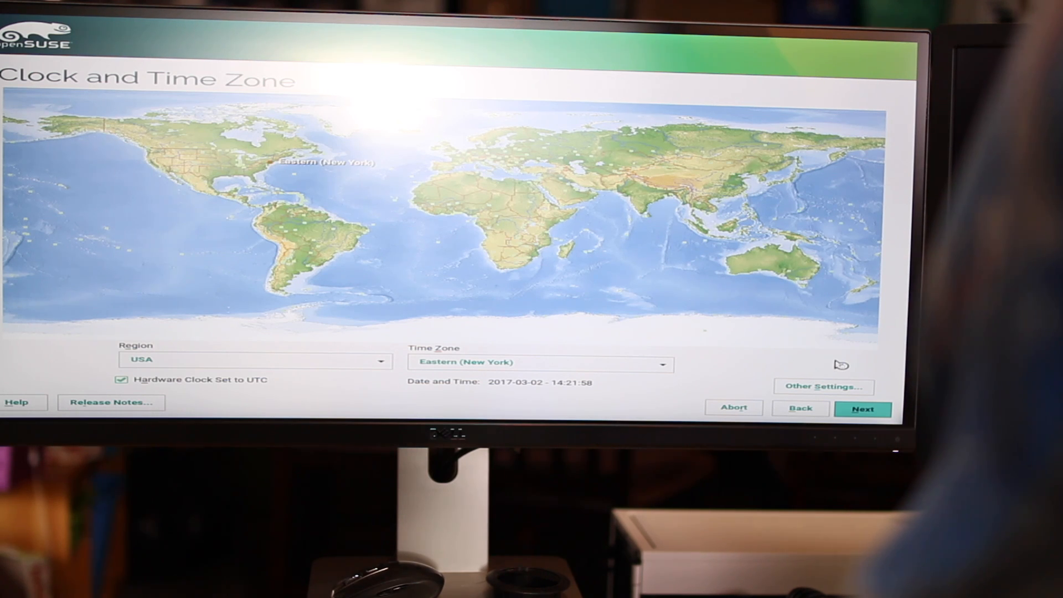
Step: Keep Region USA with Eastern (New York) time zone and continue the installation
left_click(862, 409)
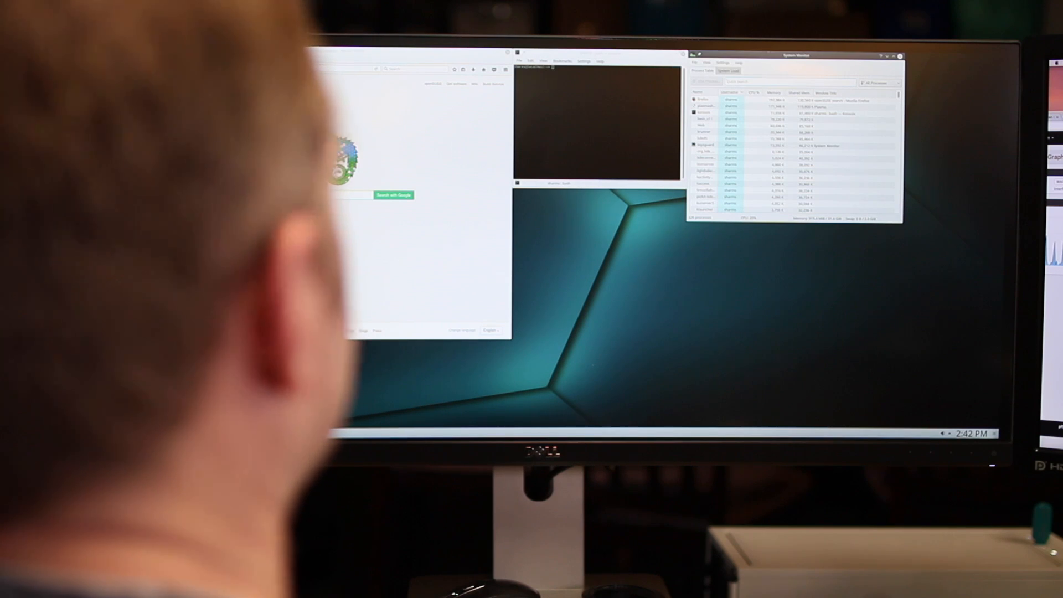
Step: Bring up the NVIDIA GeForce driver download page in the browser beside the terminal
left_click(728, 70)
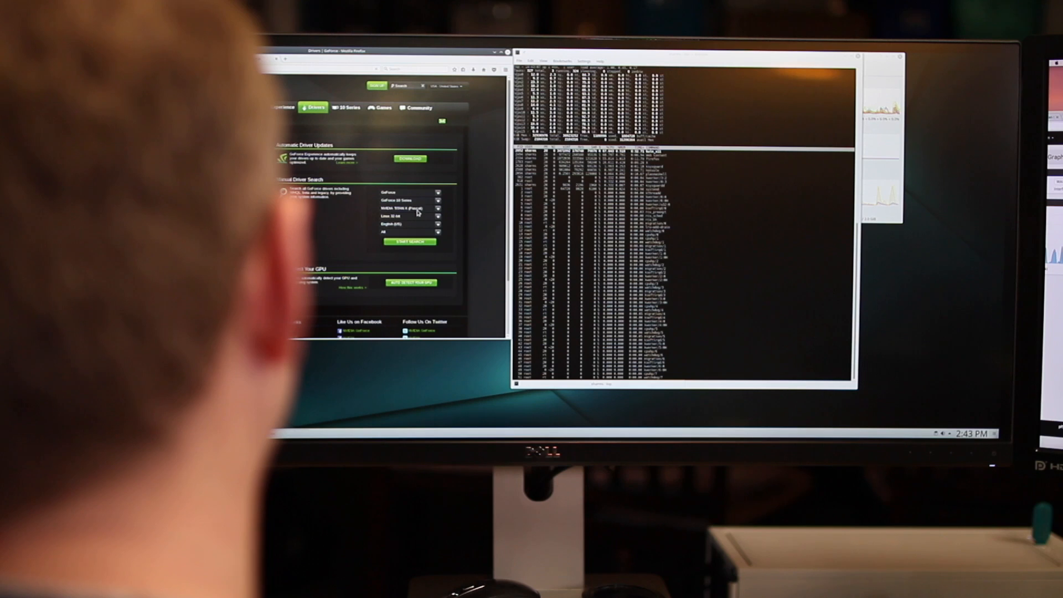
Step: Select the GeForce 10 Series card and search for its Linux 64-bit driver
left_click(412, 217)
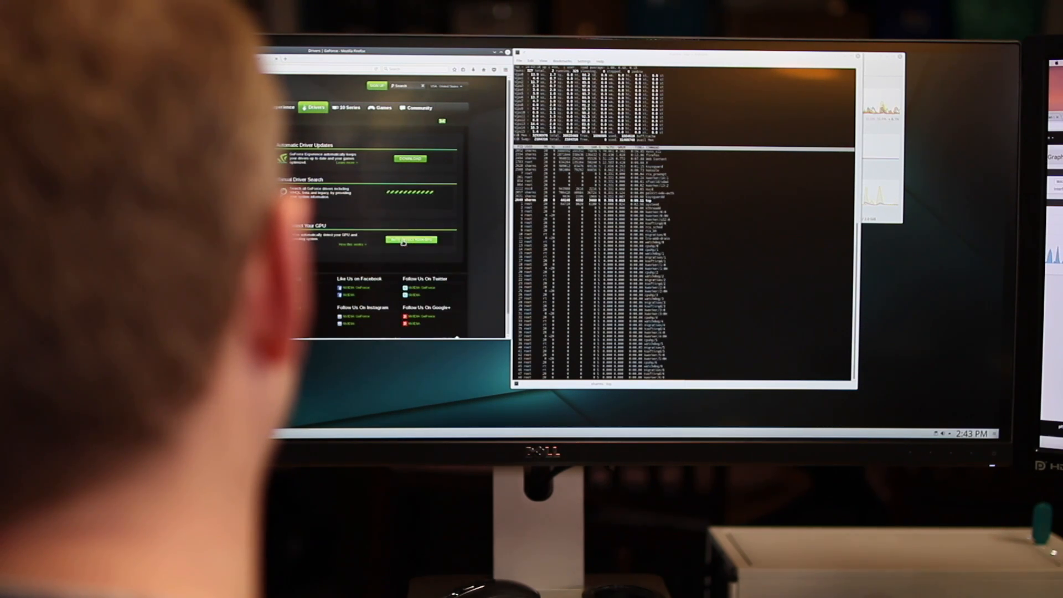
left_click(410, 240)
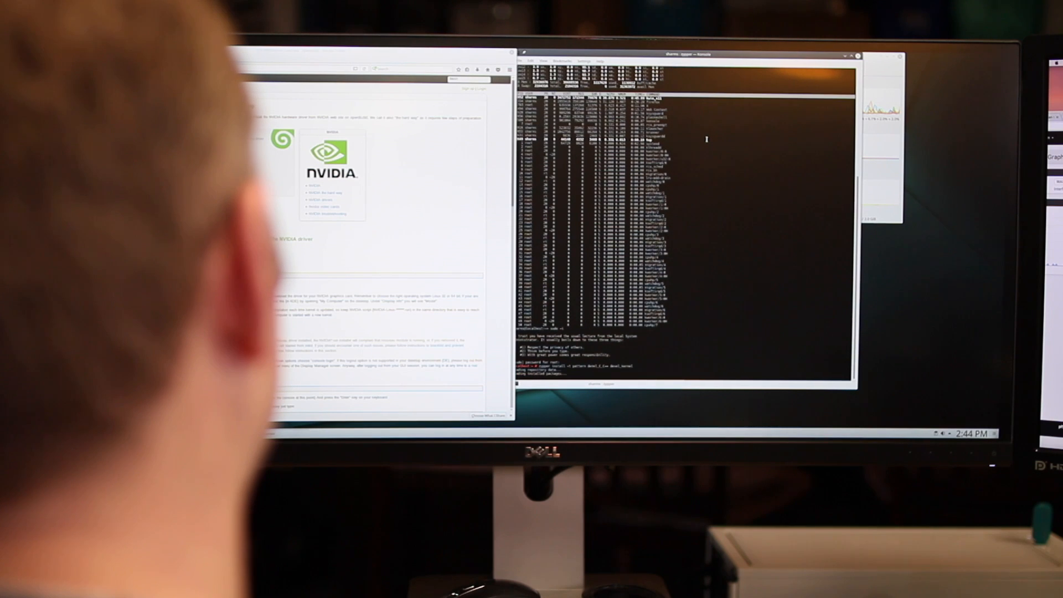
Step: Run the zypper install of the kernel development packages and follow its progress
key("Return")
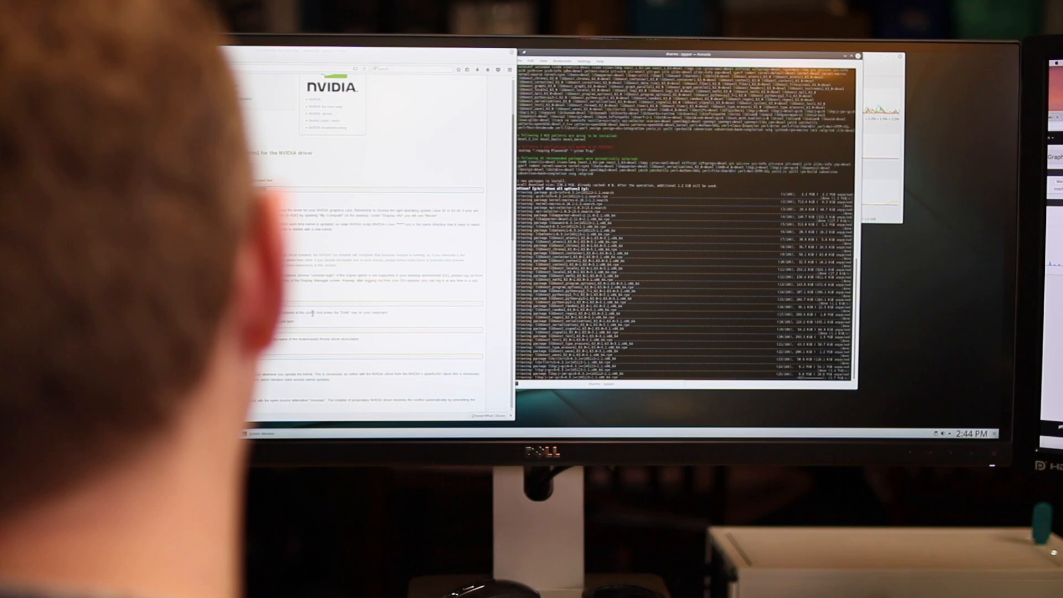
scroll("down", 3)
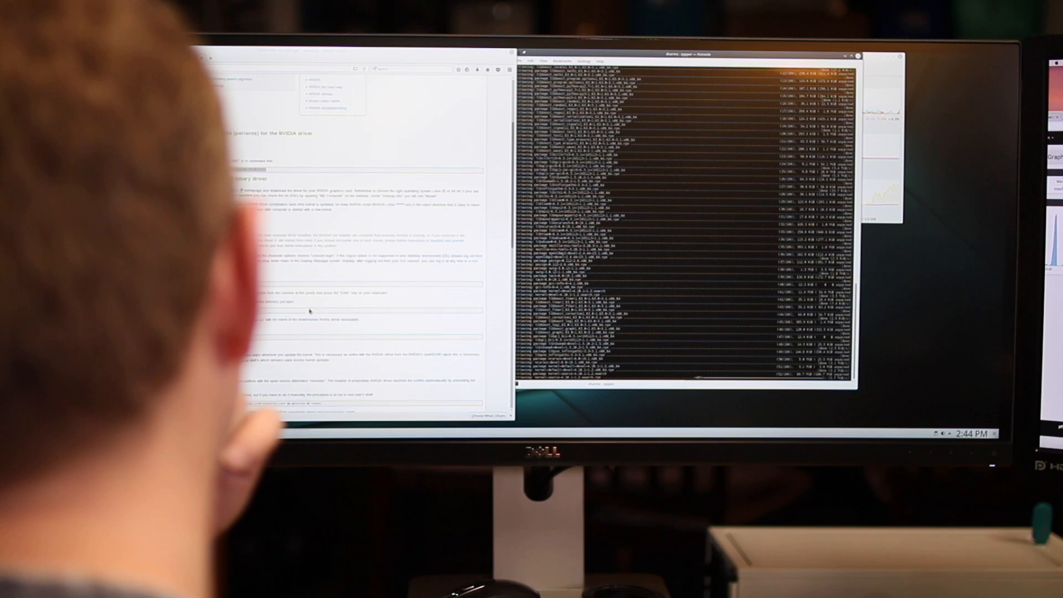
scroll("down", 3)
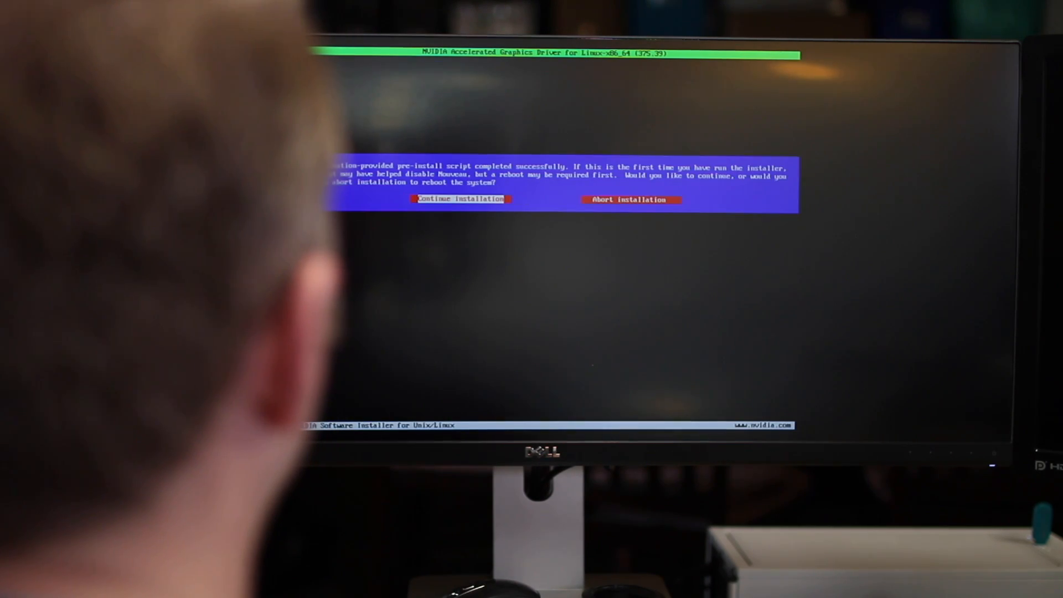
Step: Continue the NVIDIA 375.39 install and let it write the Nouveau-disabling modprobe file
left_click(461, 198)
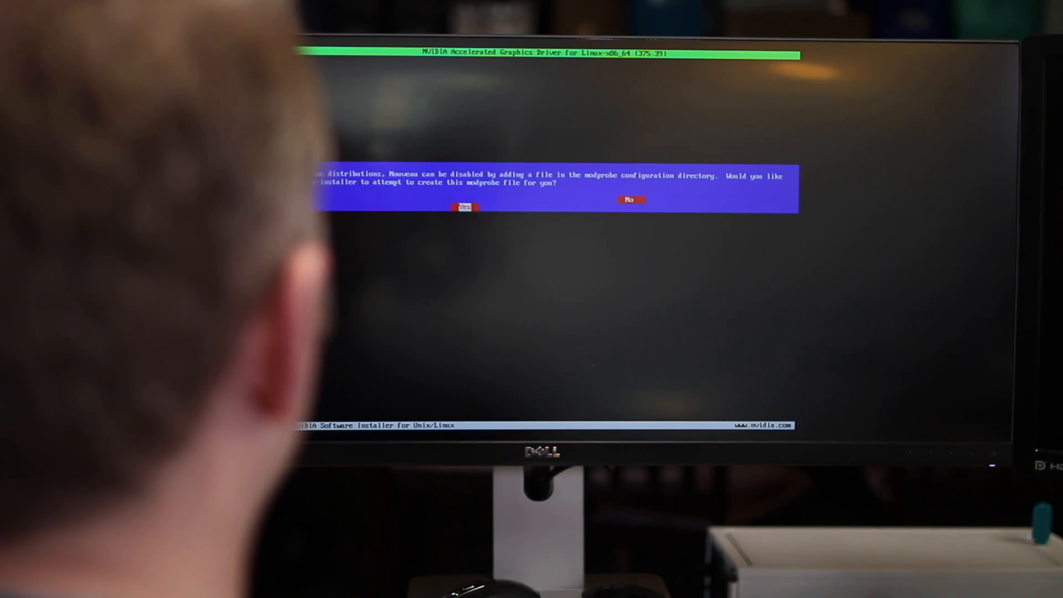
left_click(464, 207)
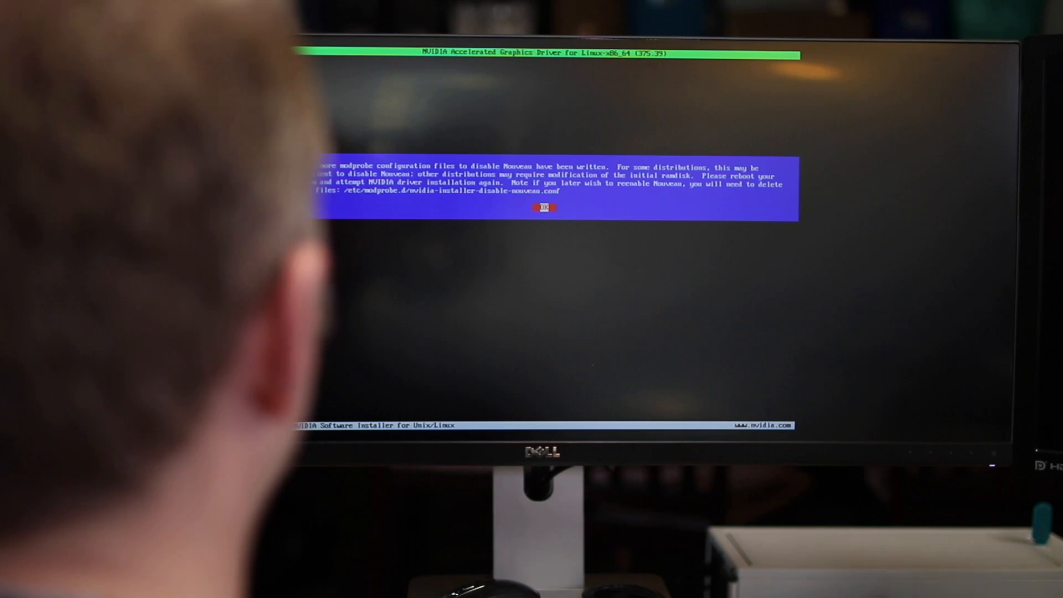
left_click(545, 208)
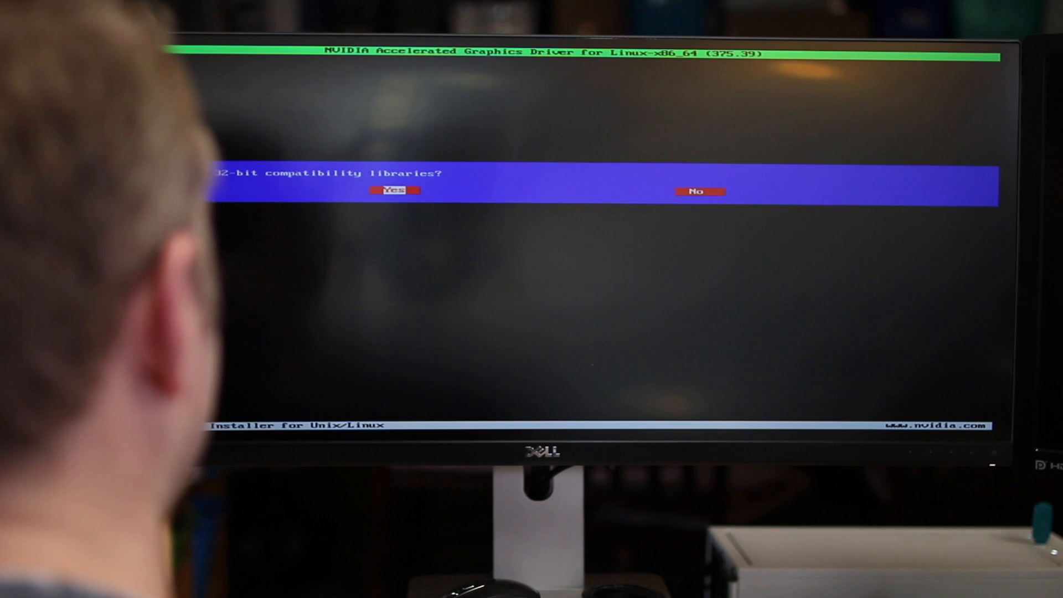
left_click(394, 190)
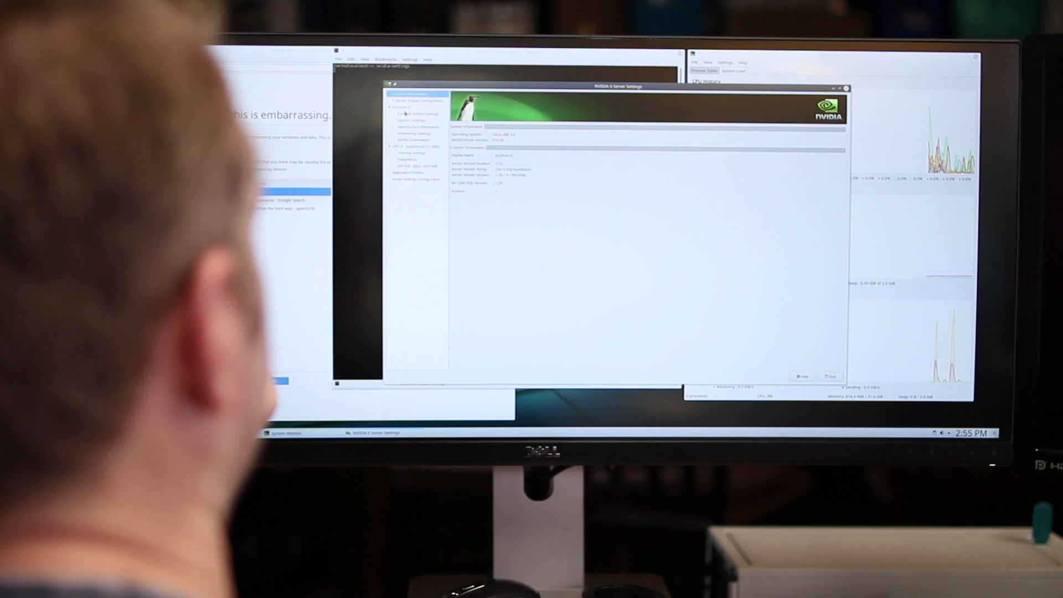
Step: View X Server Display Configuration, the DFP display, then GPU 0 (GeForce GTX 1080 Ti) details
left_click(412, 100)
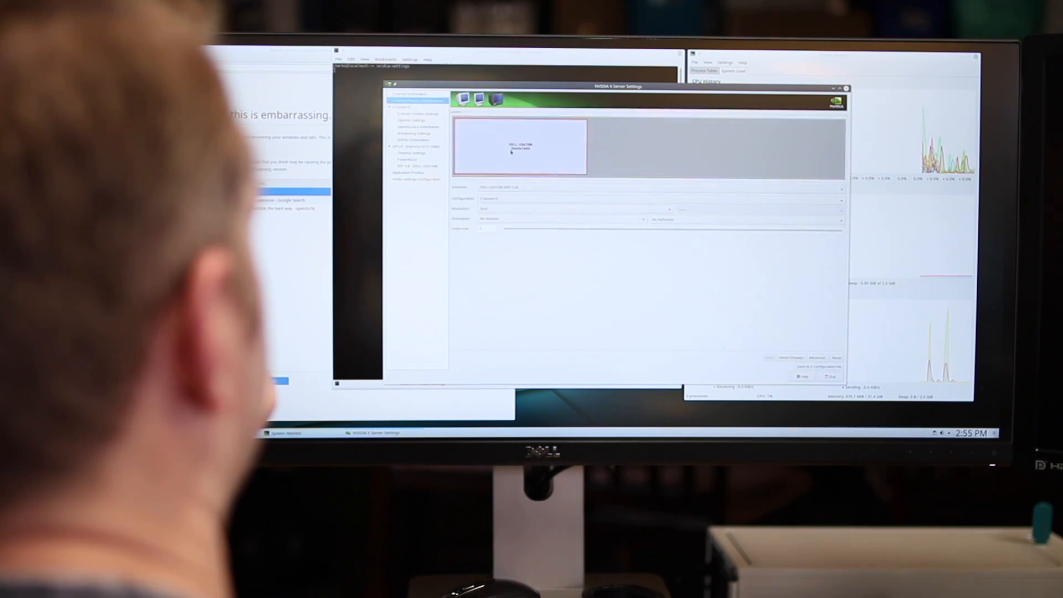
left_click(413, 166)
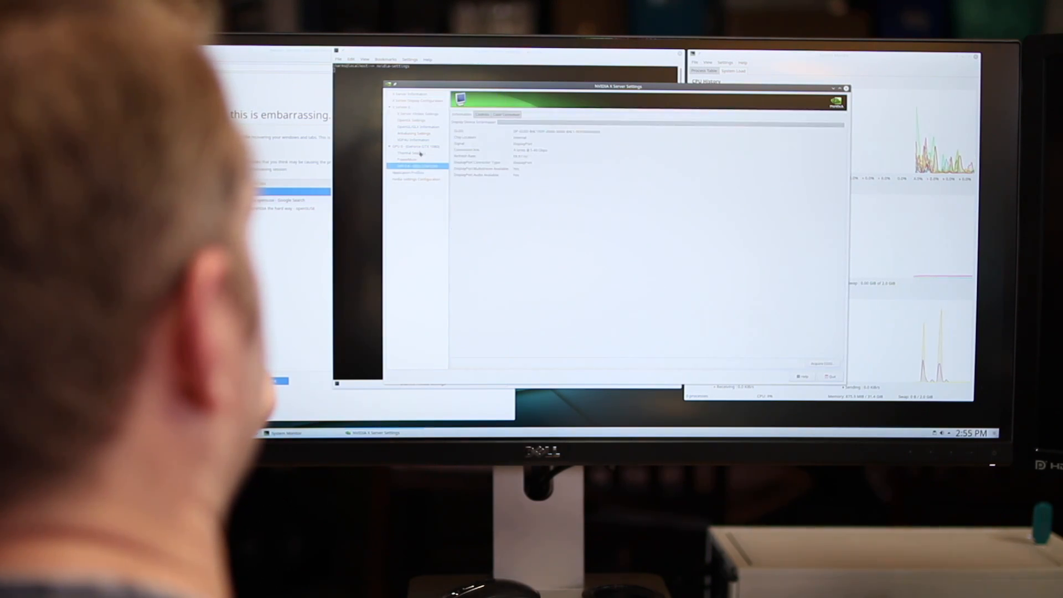
left_click(406, 147)
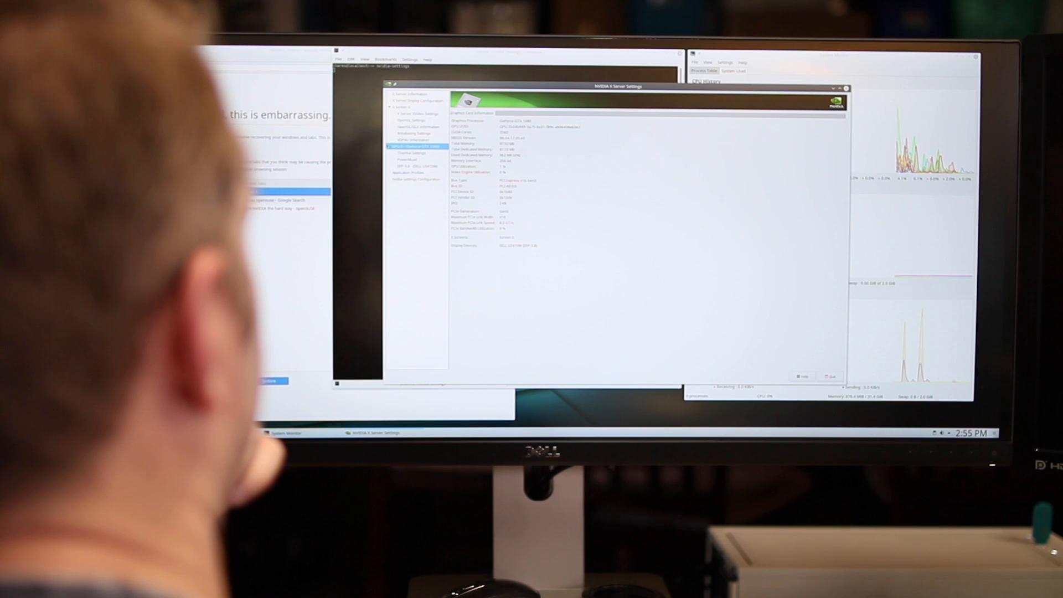
left_click(410, 152)
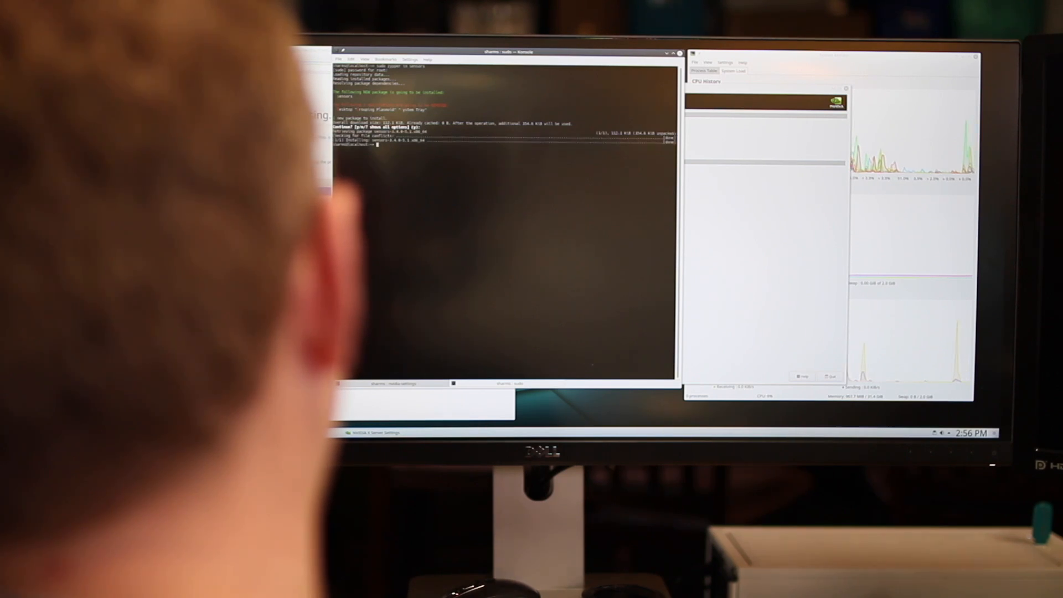
Step: Run the sensors command to print the hardware sensor readings
key("Return")
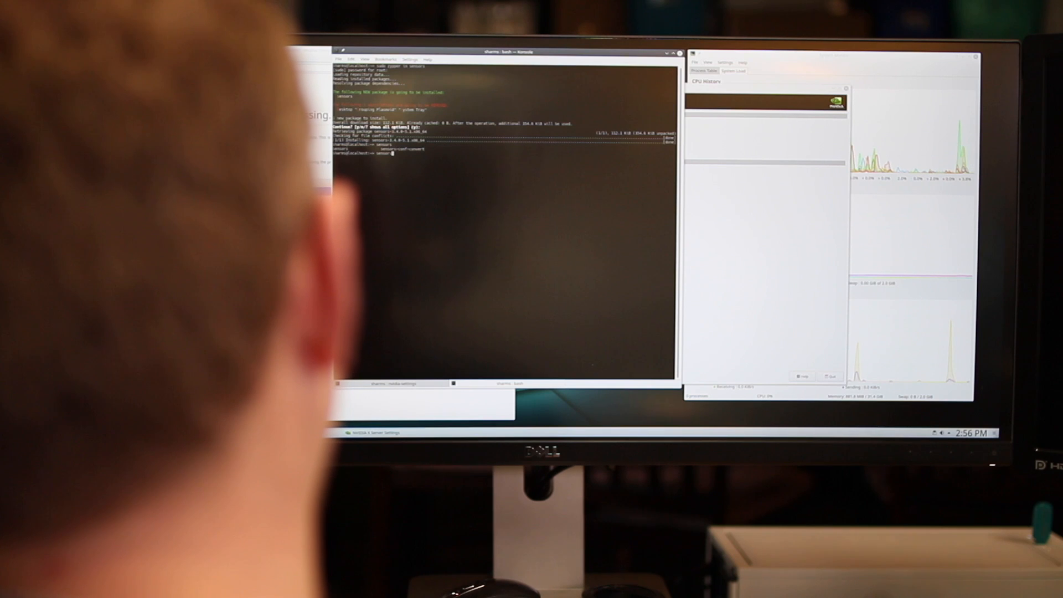